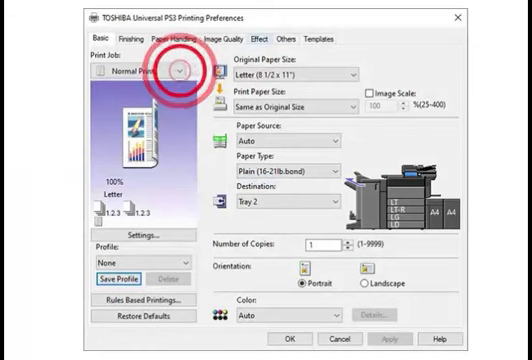
Set Print Job to Private Print with its password and send the Word document to the copier.
{"action": "left_click", "coordinate": [184, 69]}
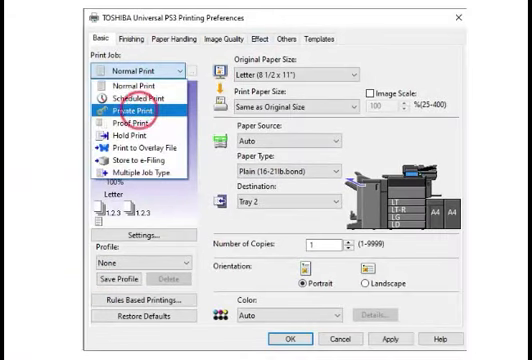
{"action": "left_click", "coordinate": [147, 101]}
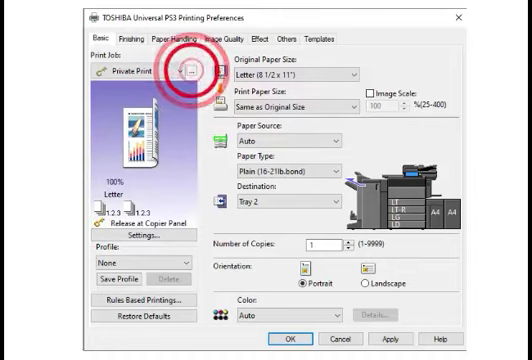
{"action": "left_click", "coordinate": [199, 71]}
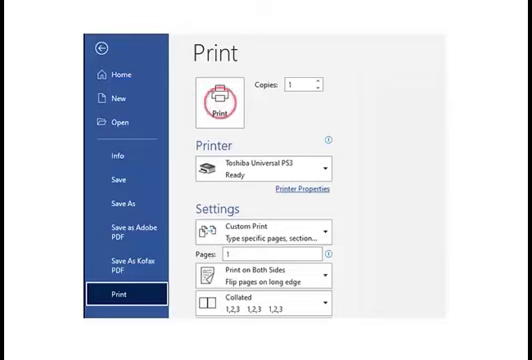
{"action": "left_click", "coordinate": [213, 103]}
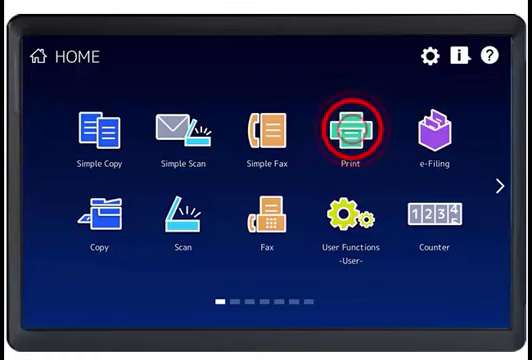
Unlock this user's private jobs with the password and select the Microsoft Word job to print.
{"action": "left_click", "coordinate": [344, 133]}
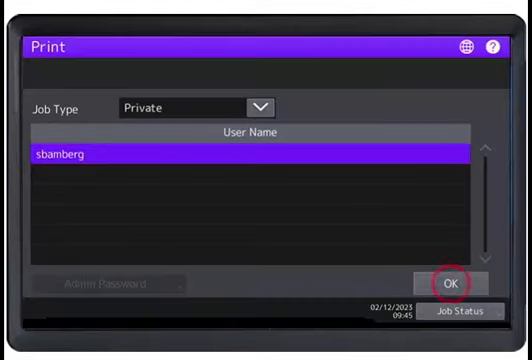
{"action": "left_click", "coordinate": [436, 283]}
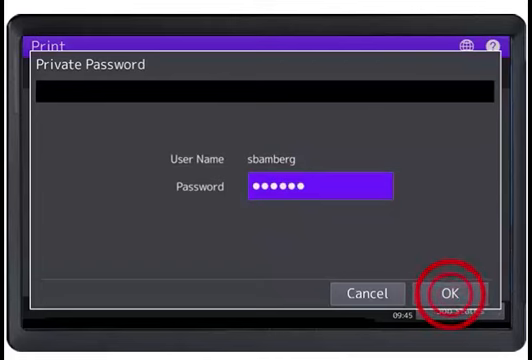
{"action": "left_click", "coordinate": [444, 293]}
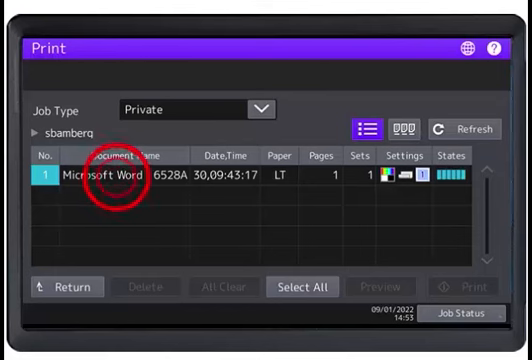
{"action": "left_click", "coordinate": [120, 181]}
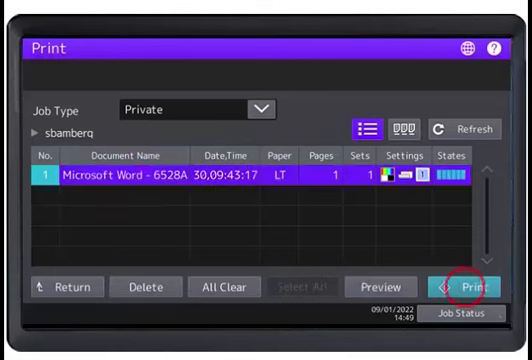